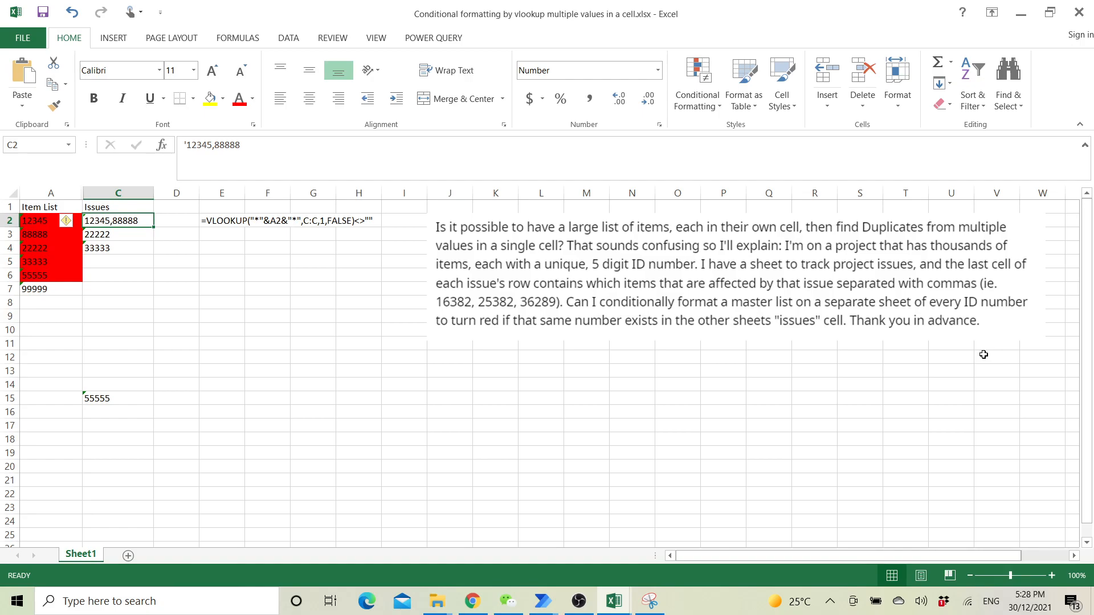
mouse_move(837, 320)
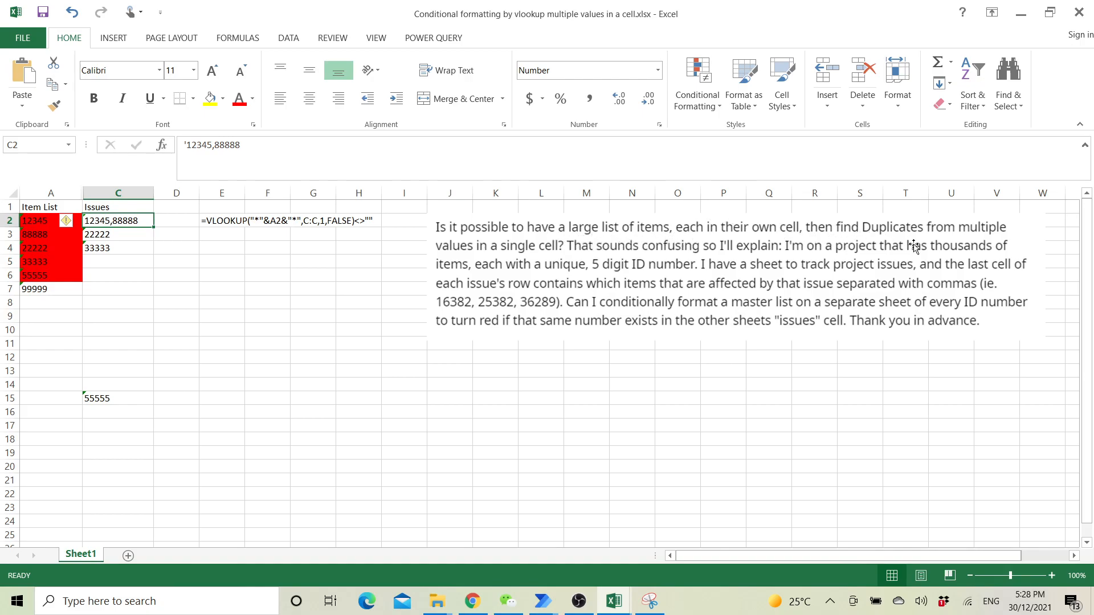
mouse_move(540, 256)
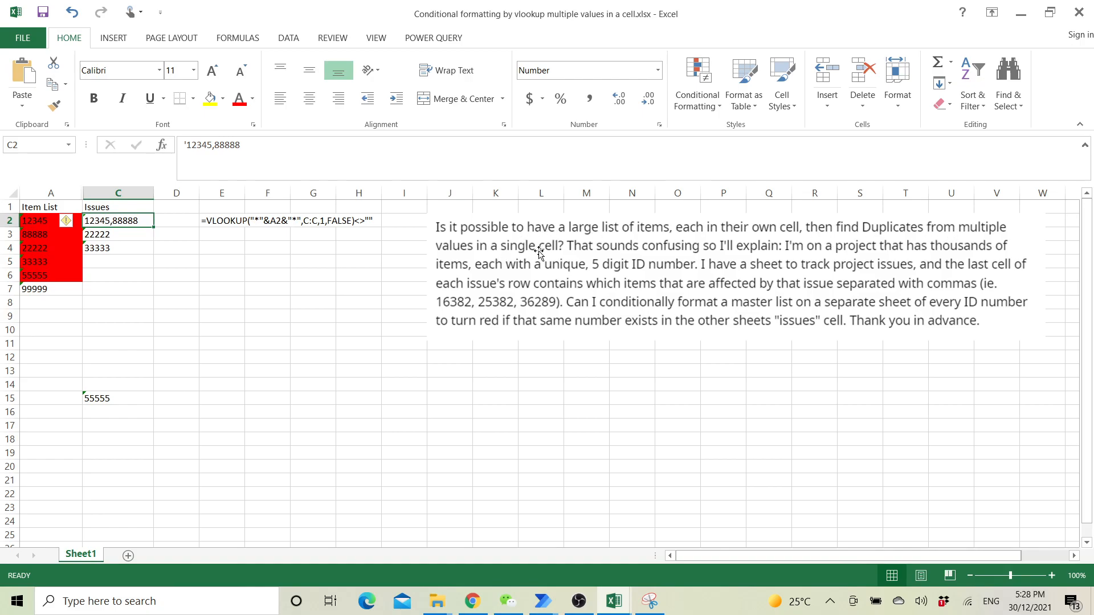
mouse_move(189, 285)
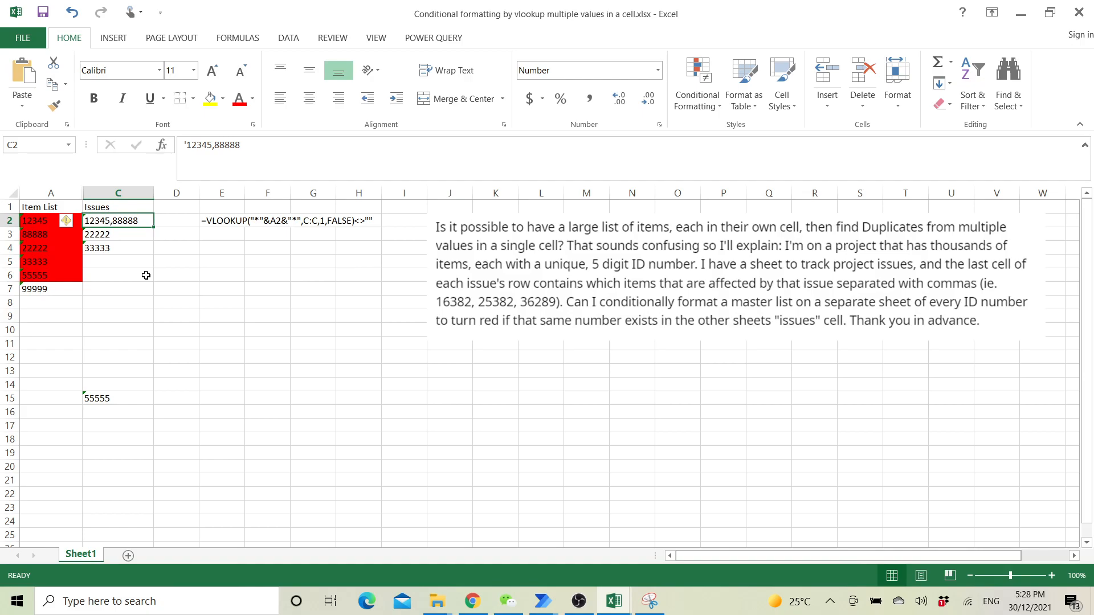
mouse_move(143, 270)
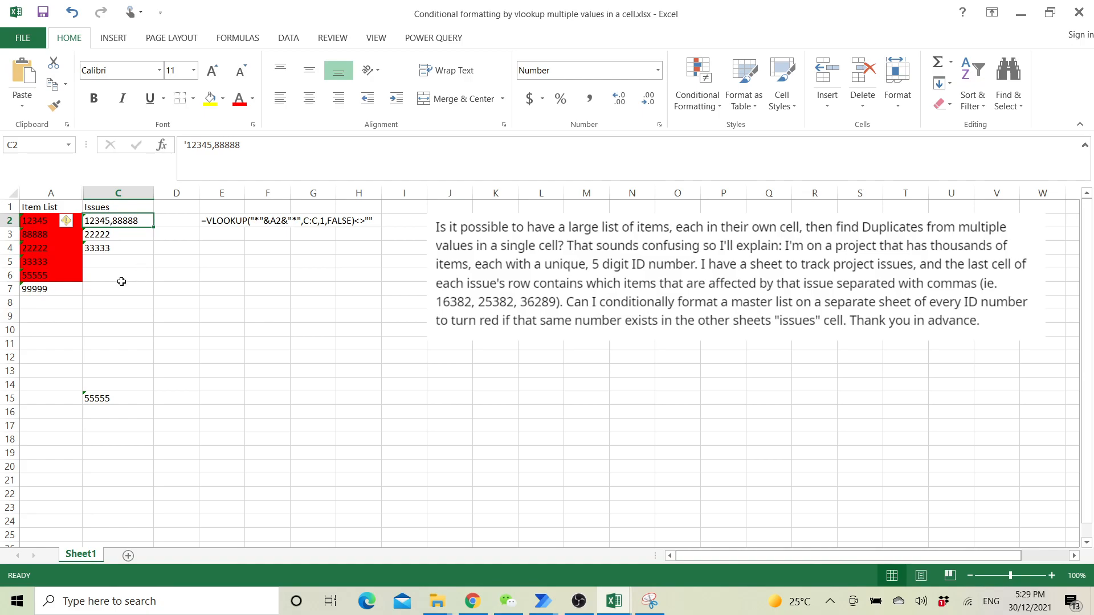
mouse_move(75, 221)
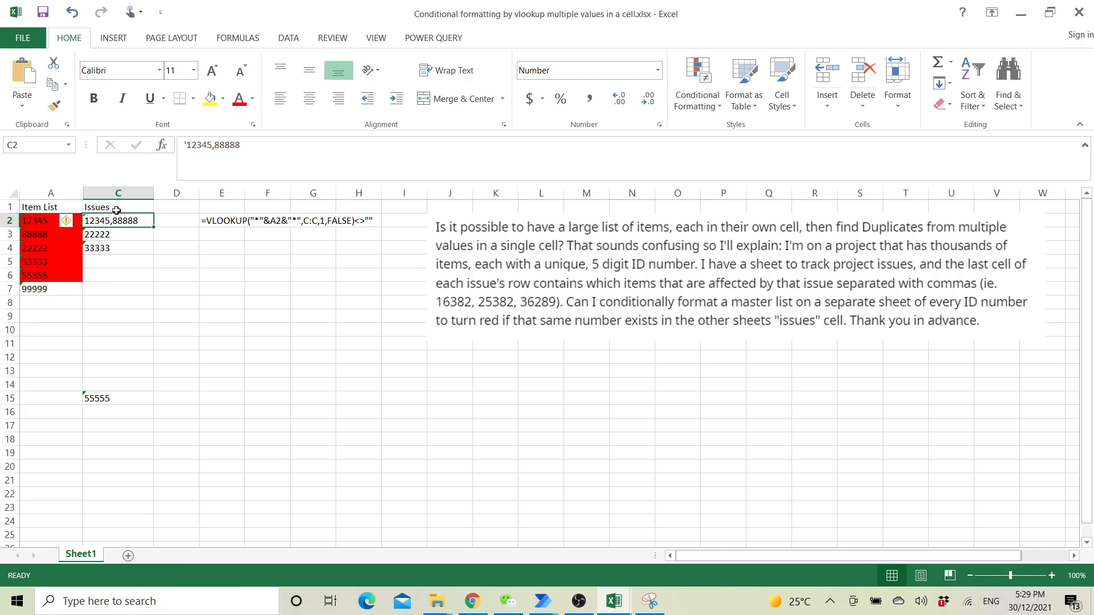
Step: Select the Issues column, then cell A2, then the whole Item List column A
click(117, 192)
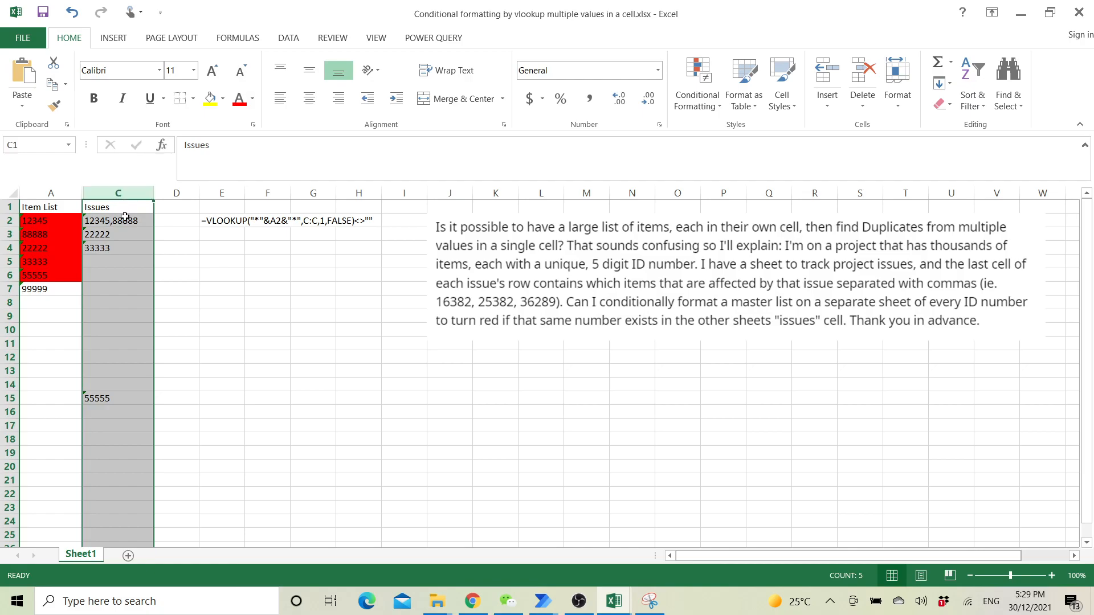
mouse_move(125, 225)
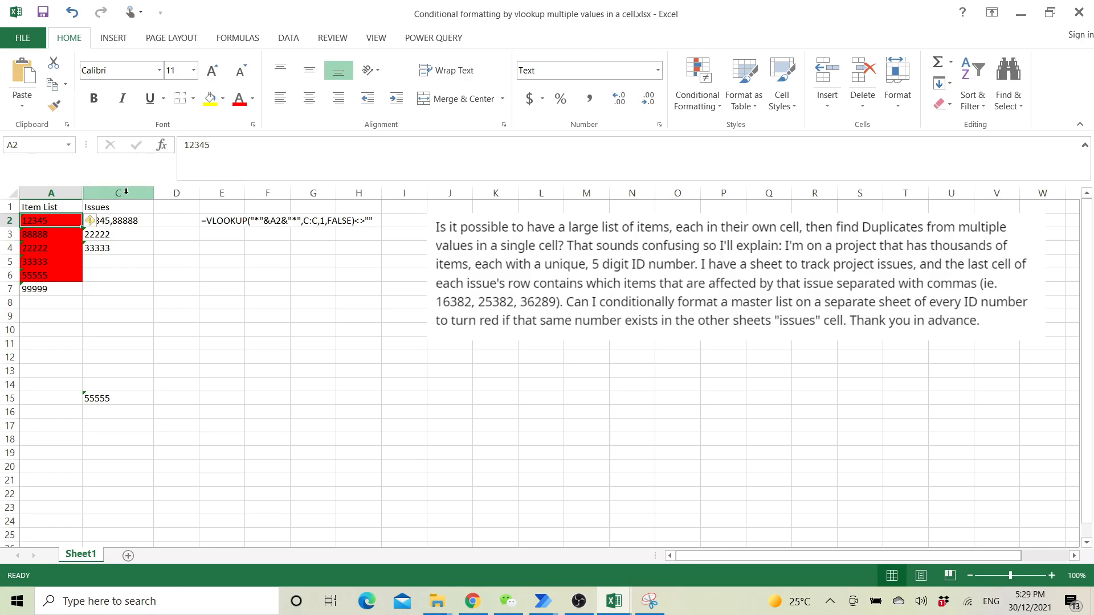
click(117, 192)
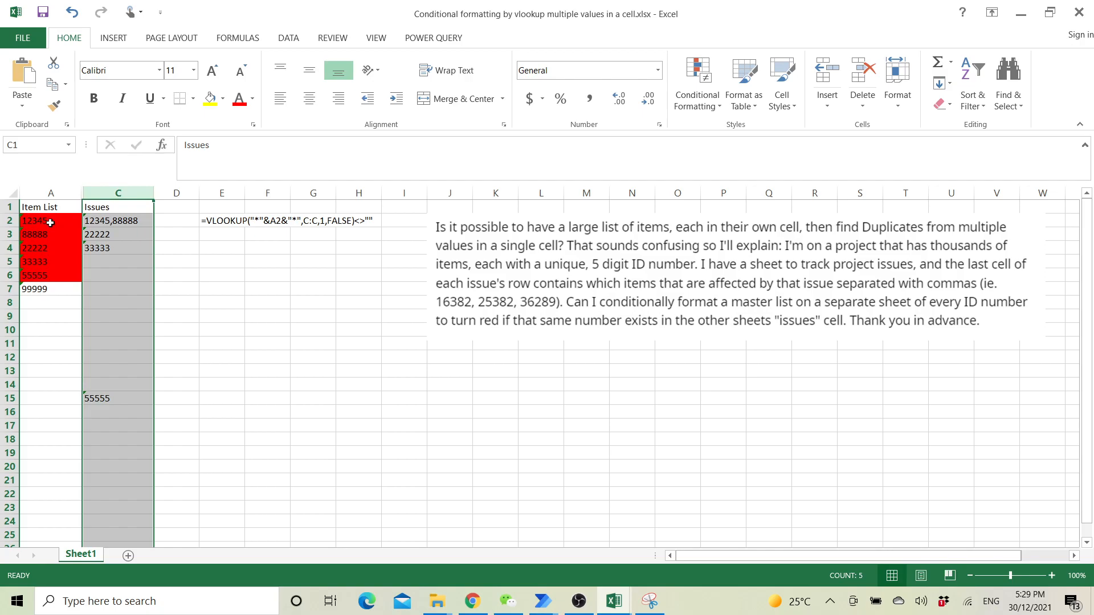
click(50, 221)
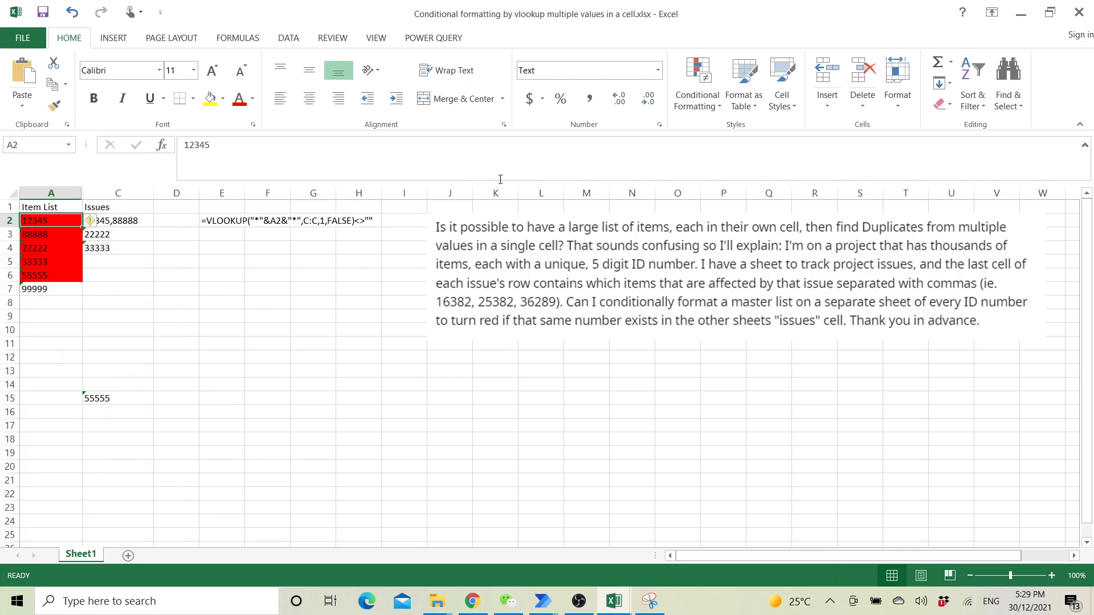
click(50, 193)
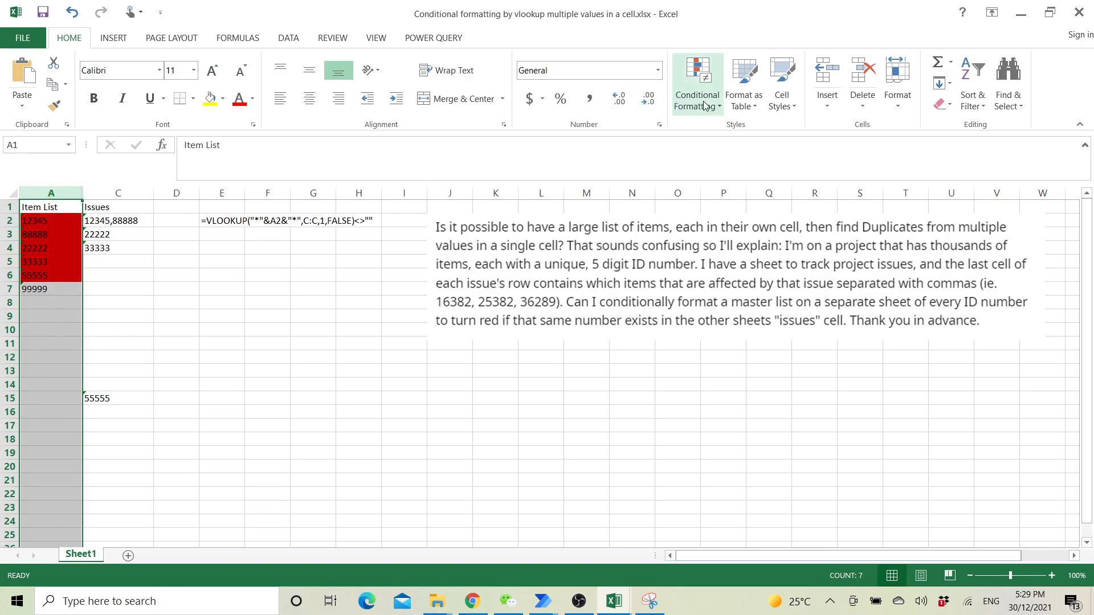
Step: Show the Conditional Formatting rules manager listing the red rule on A2:A7
click(697, 82)
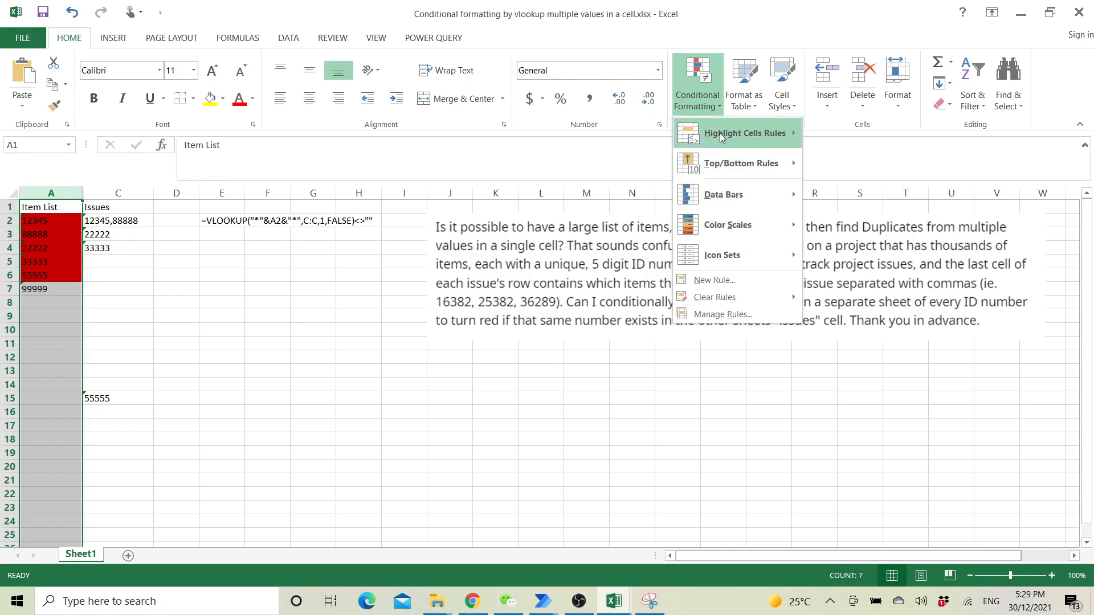
mouse_move(746, 225)
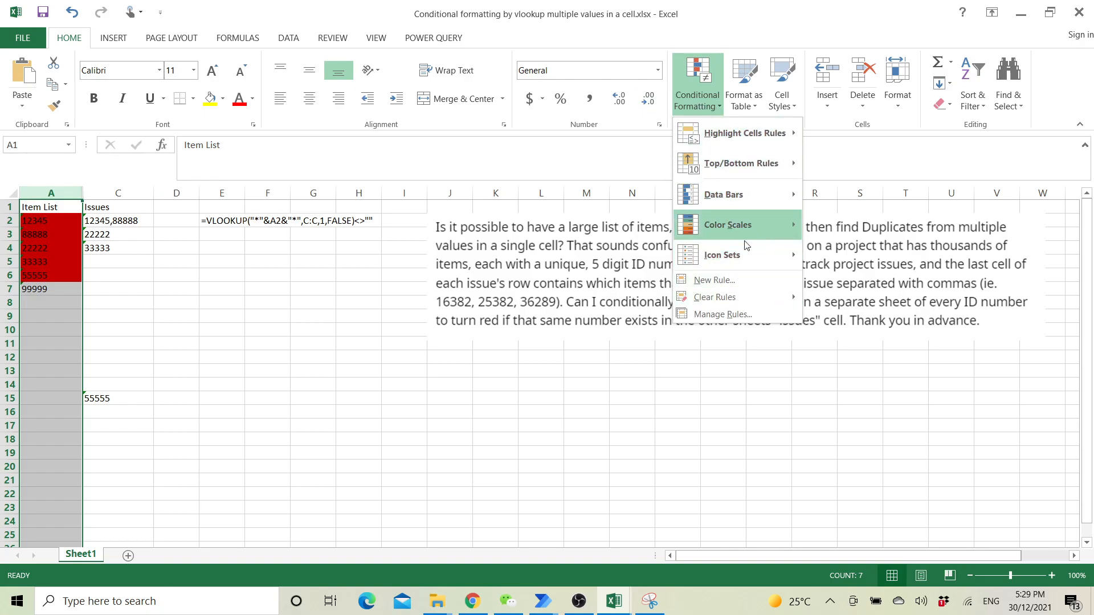
mouse_move(722, 317)
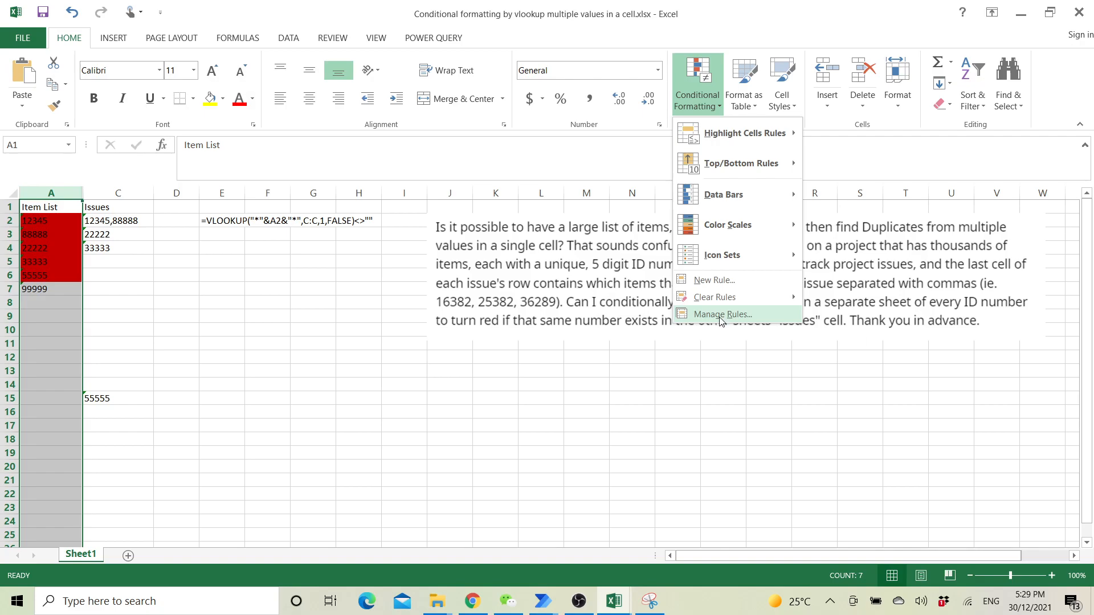
click(723, 314)
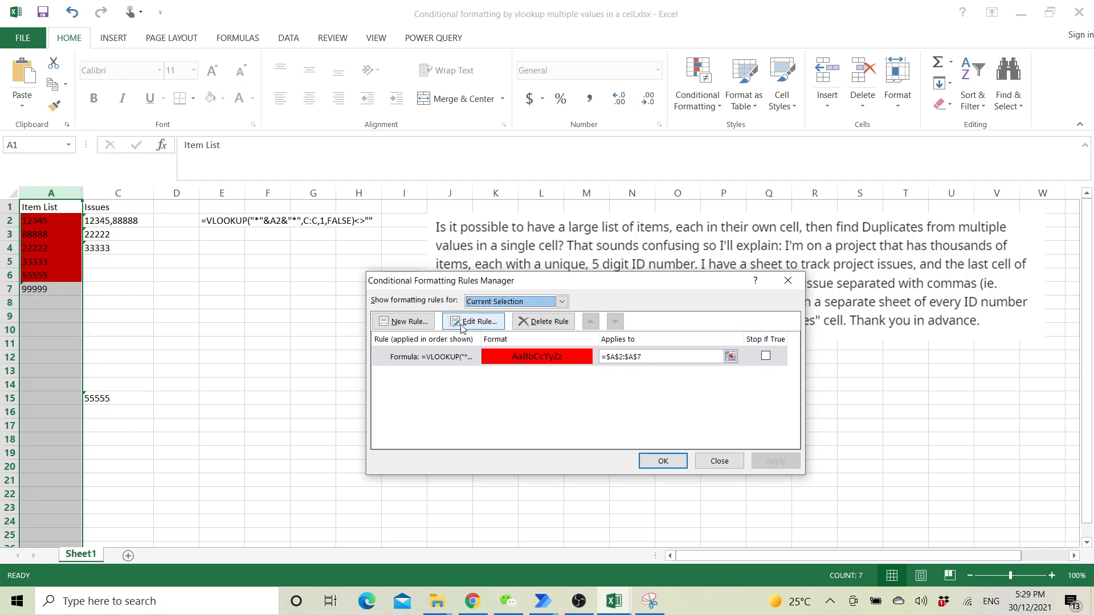
Step: Edit the rule to review its =VLOOKUP("*"&A2&"*",C:C,1,FALSE)<>"" formula
click(474, 321)
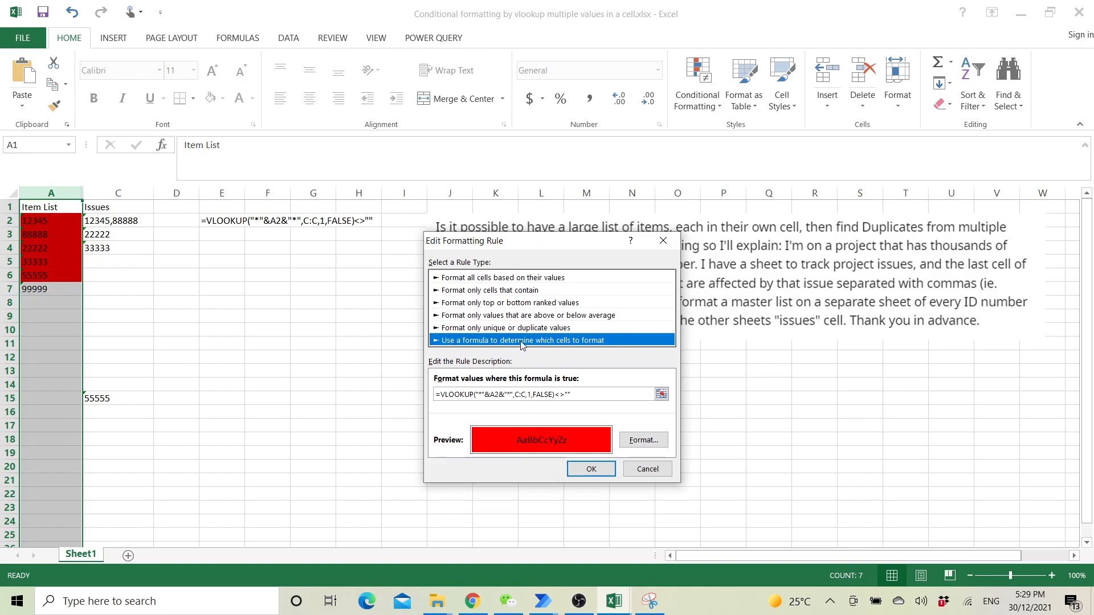
mouse_move(612, 344)
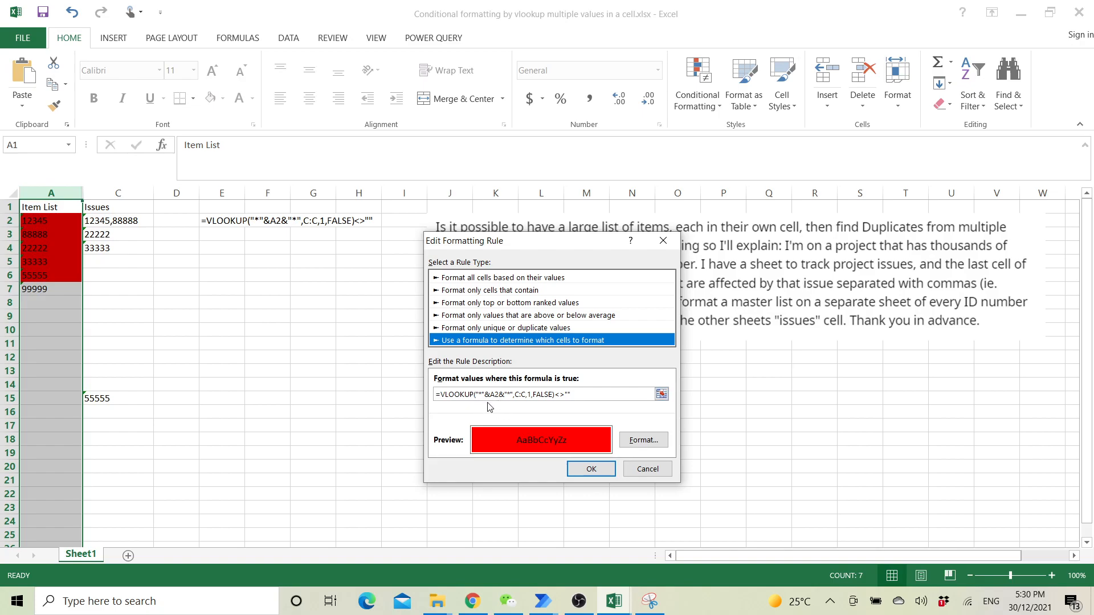
mouse_move(486, 403)
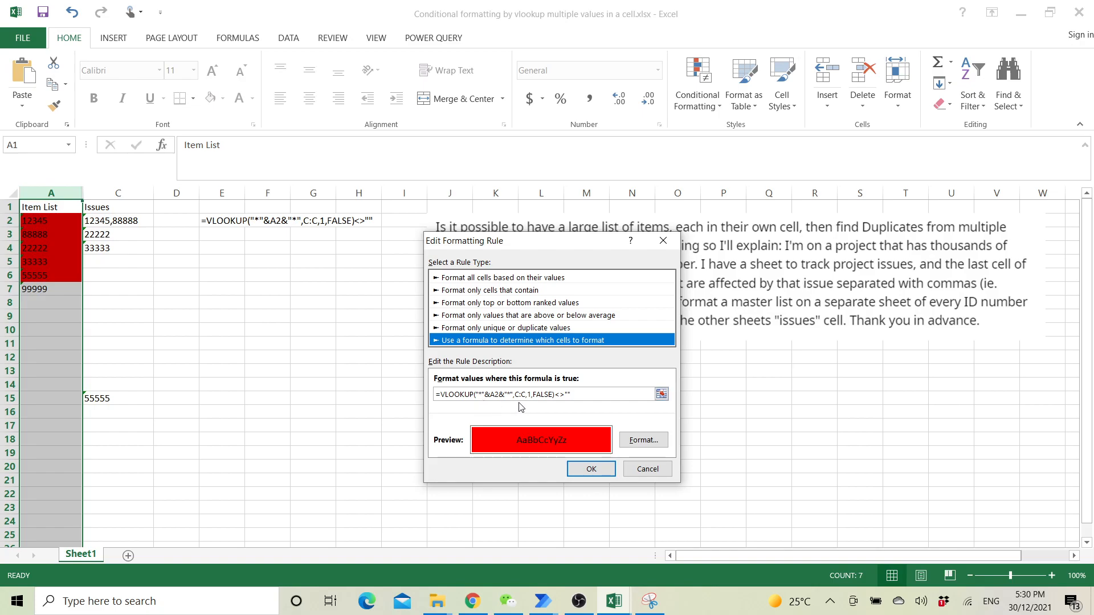
mouse_move(487, 415)
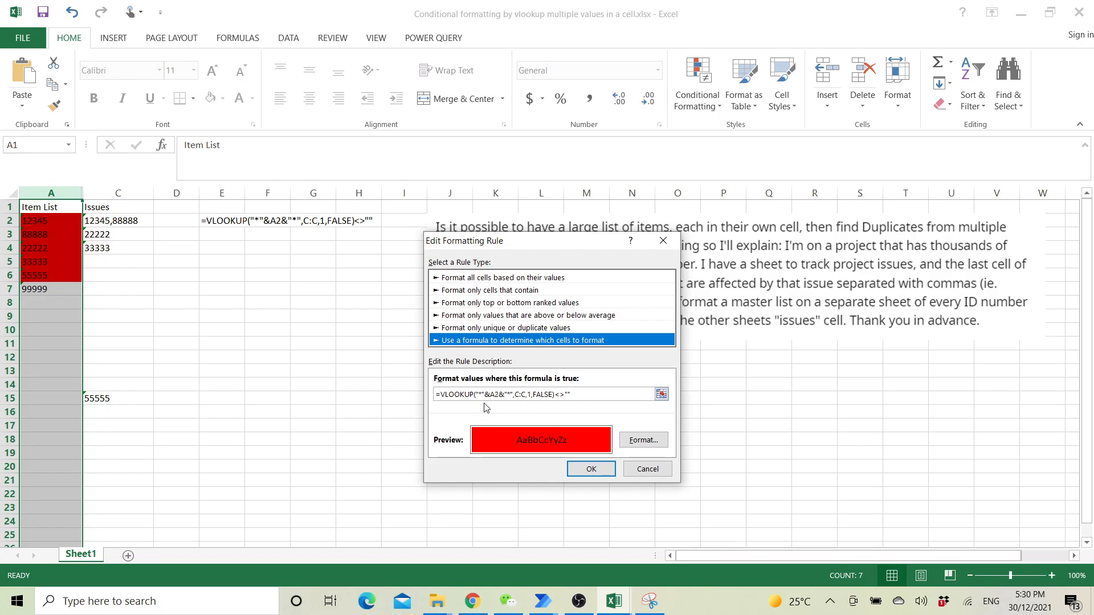
mouse_move(502, 406)
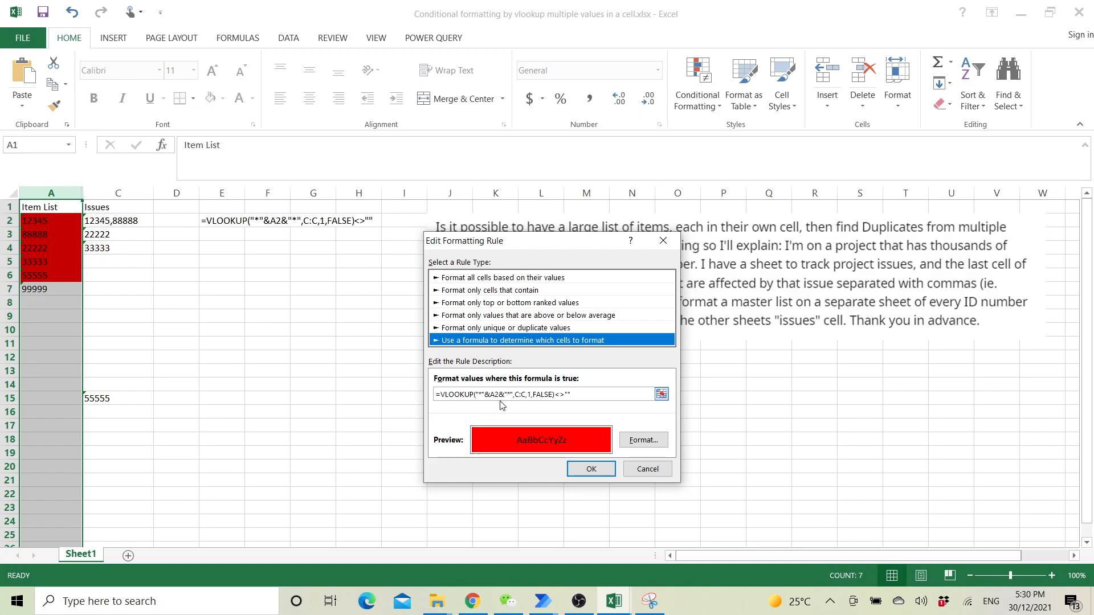
mouse_move(536, 412)
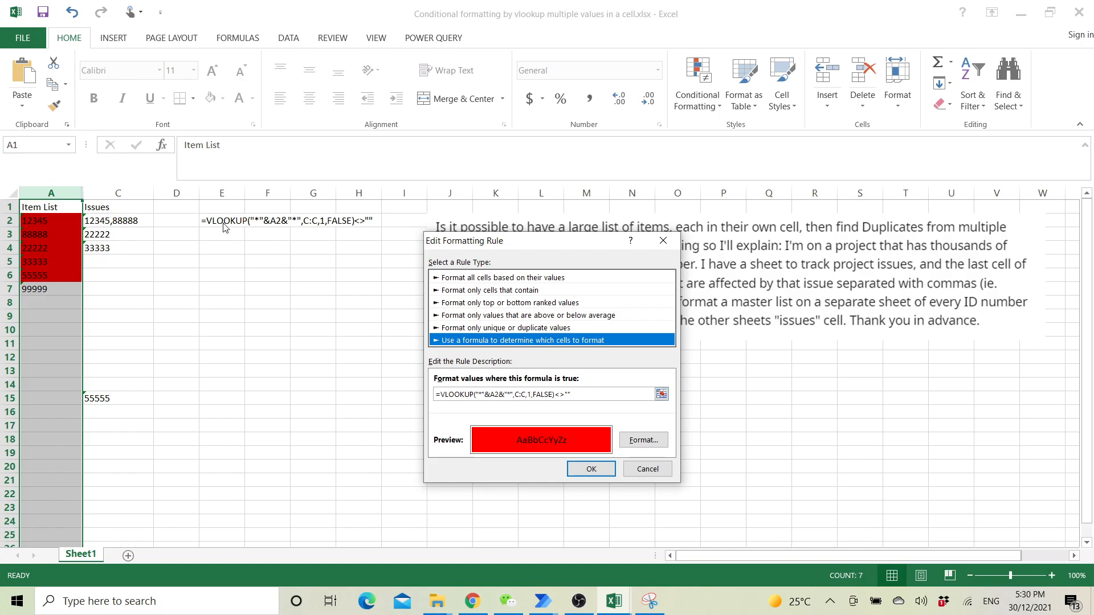
mouse_move(140, 196)
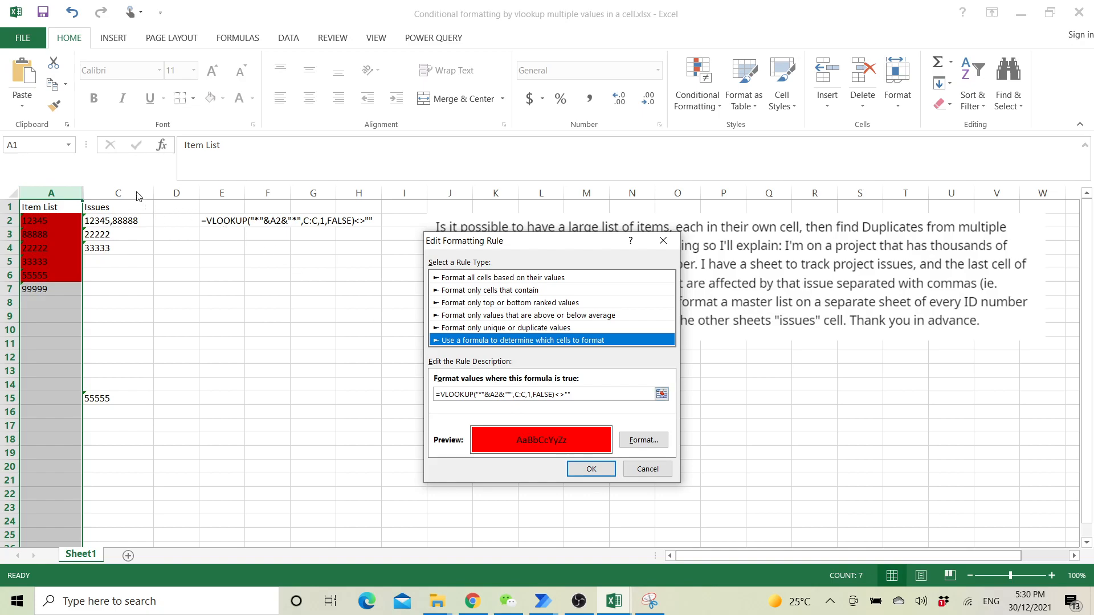
mouse_move(128, 200)
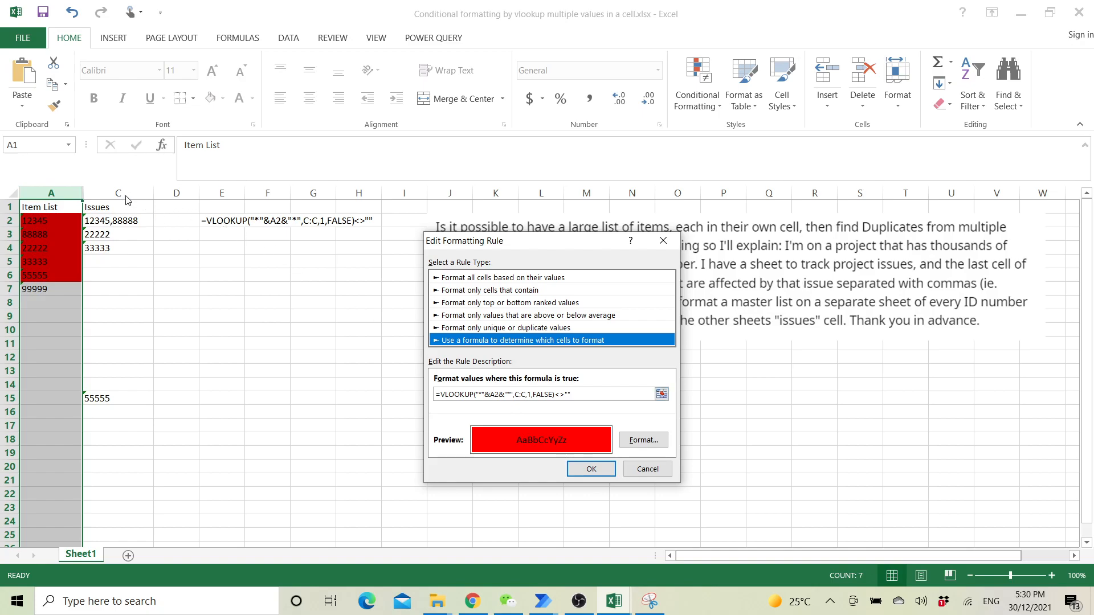
mouse_move(474, 415)
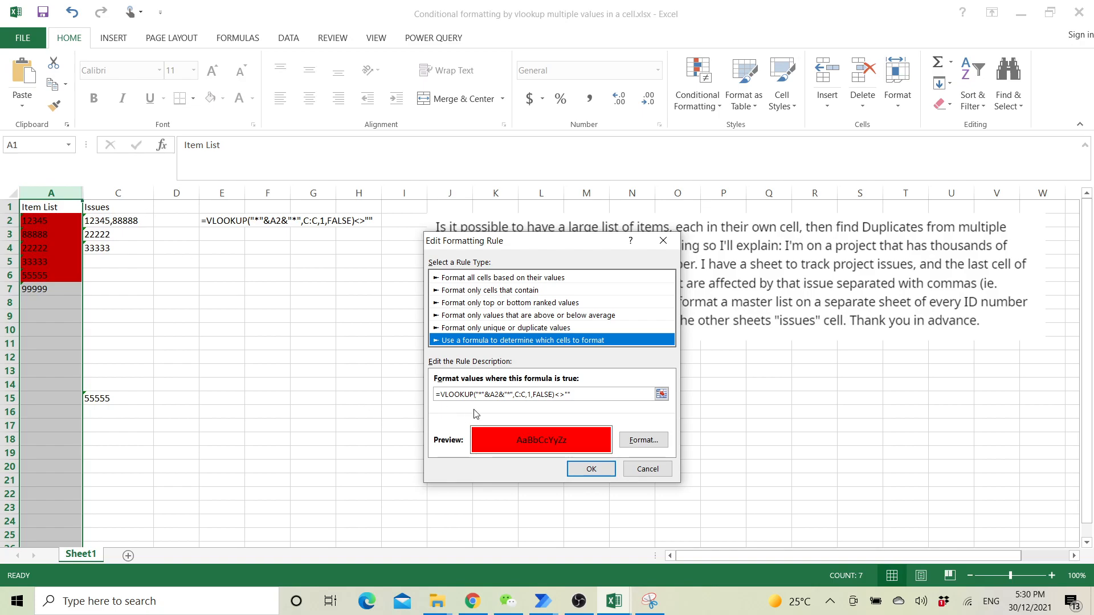
mouse_move(565, 405)
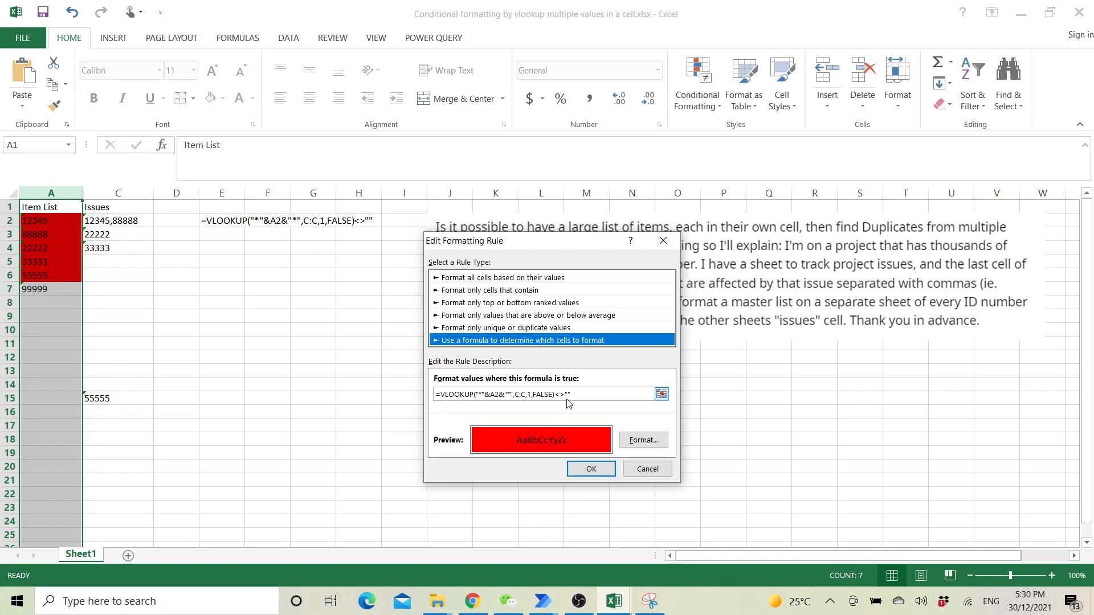
click(577, 394)
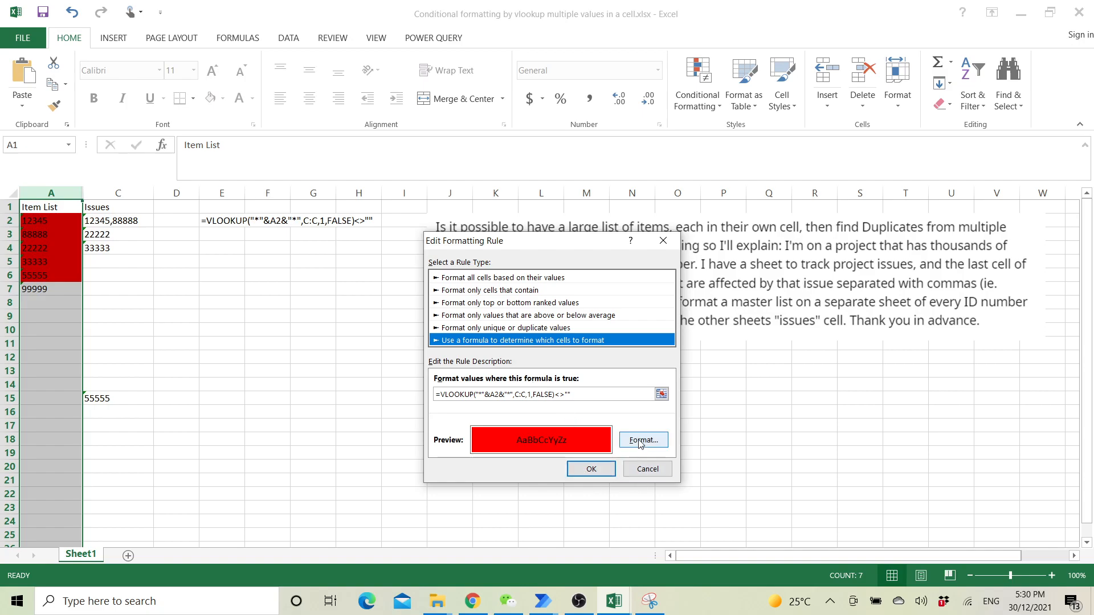
Step: Check the rule's red fill, leave it unchanged and confirm the rule
click(642, 440)
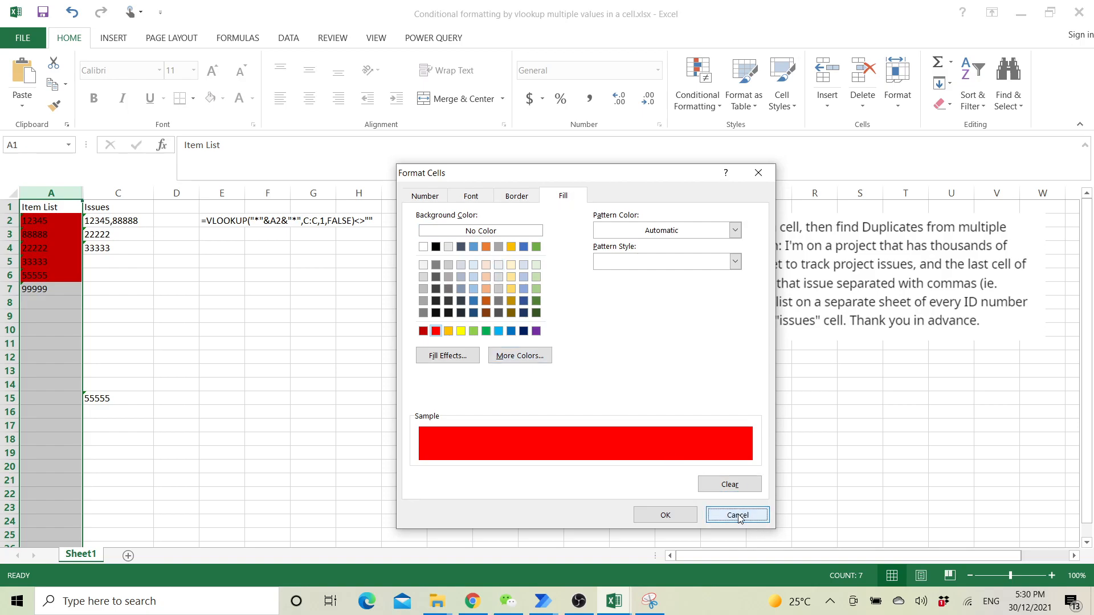
click(738, 514)
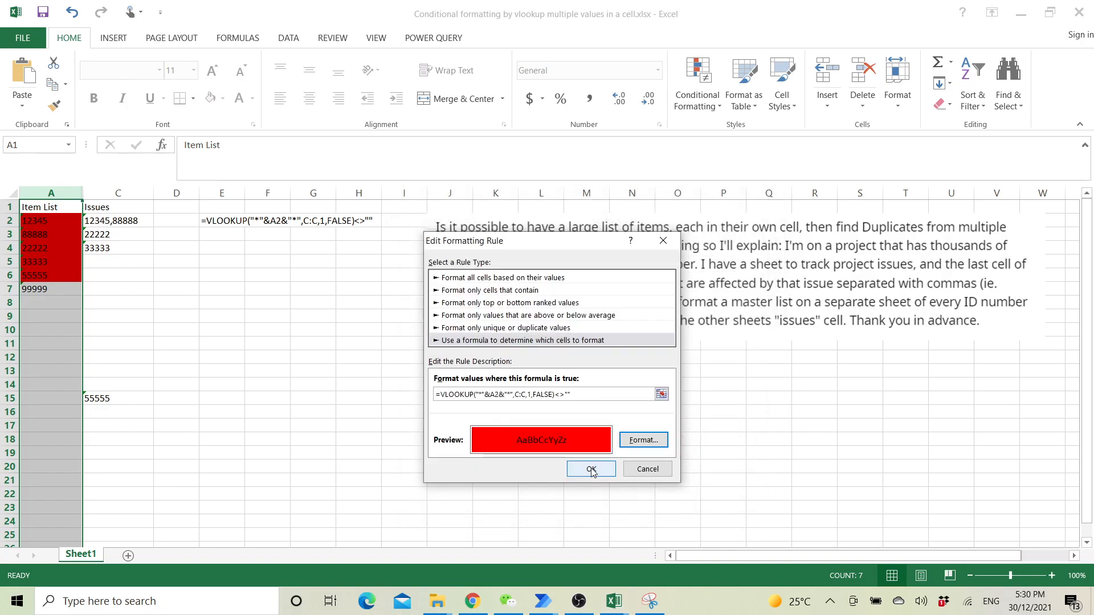
click(591, 470)
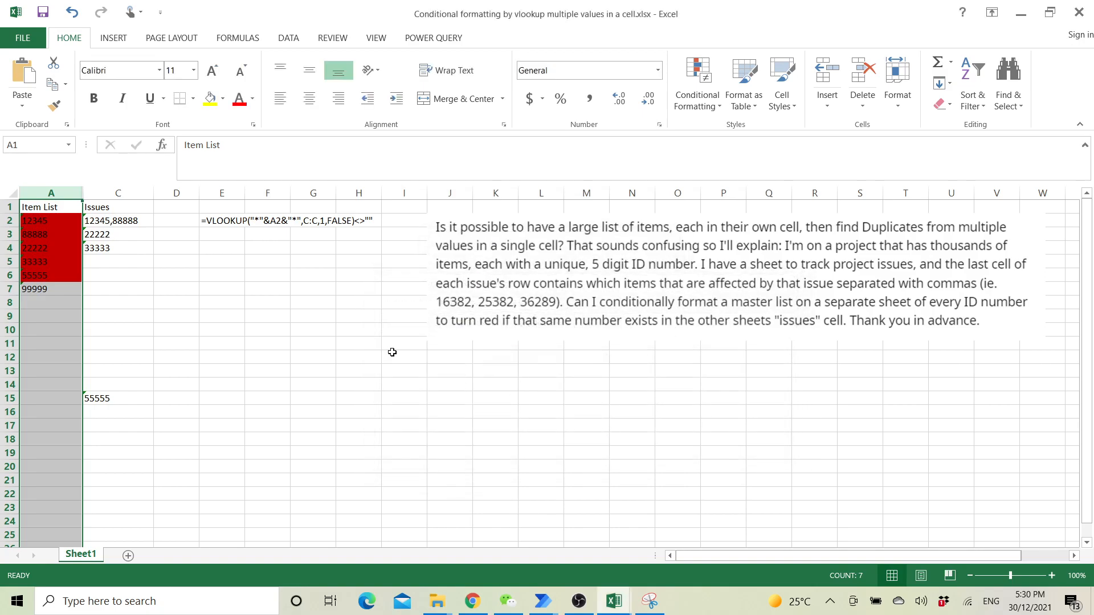
Step: Clear 33333 from the Issues column so that item is no longer red
click(118, 288)
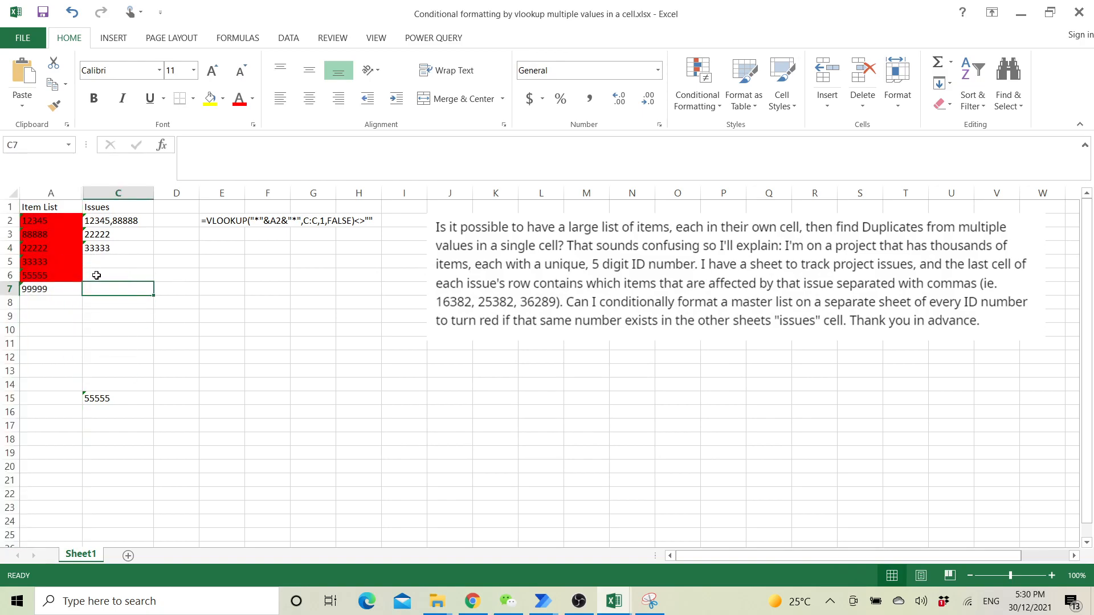
click(118, 249)
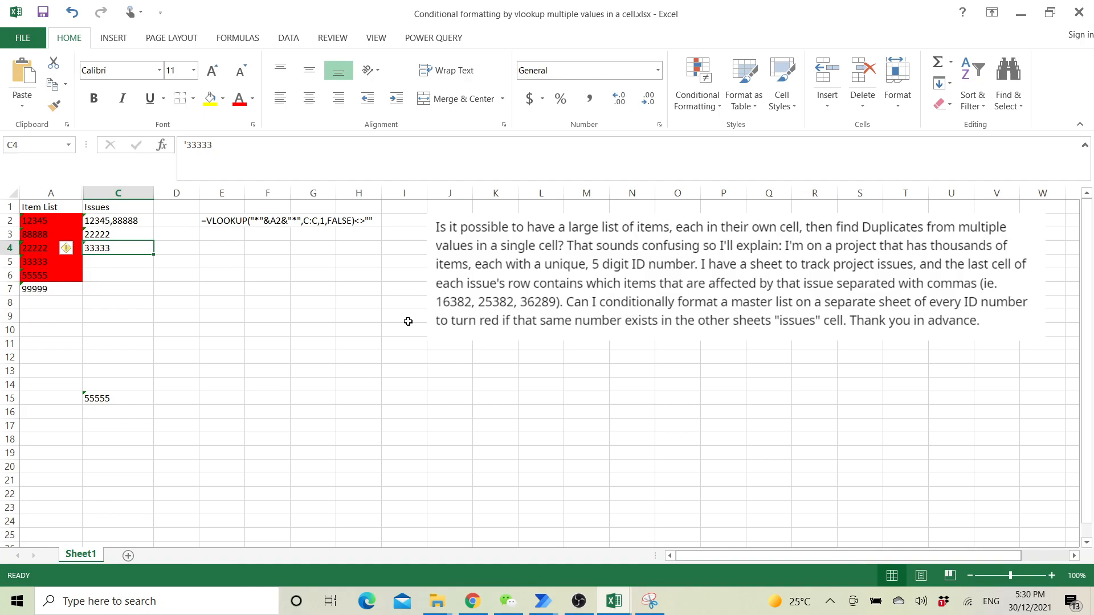
key(Delete)
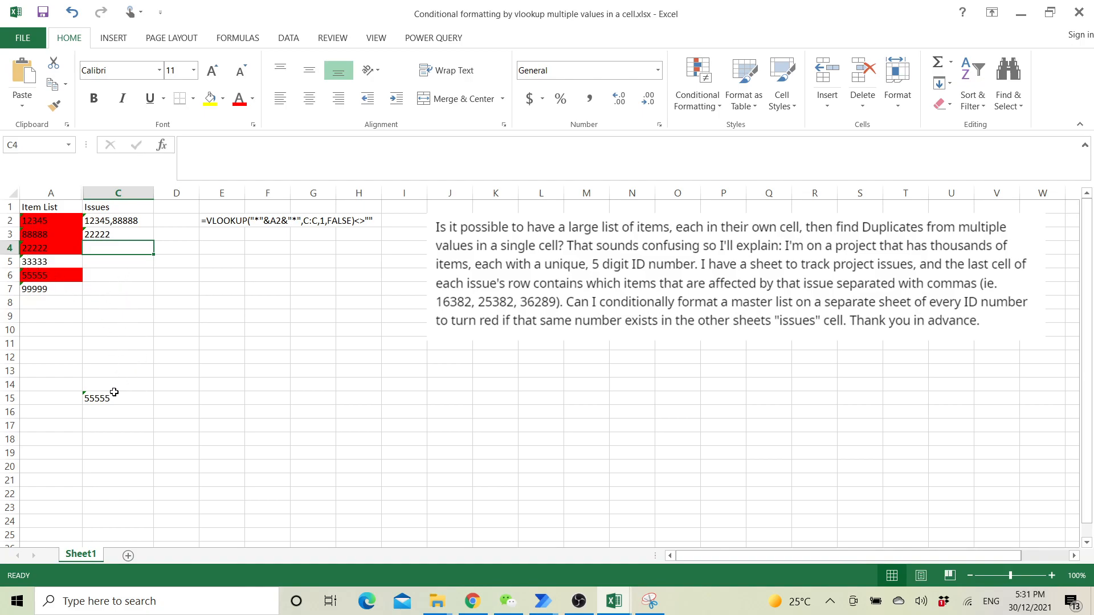
mouse_move(111, 424)
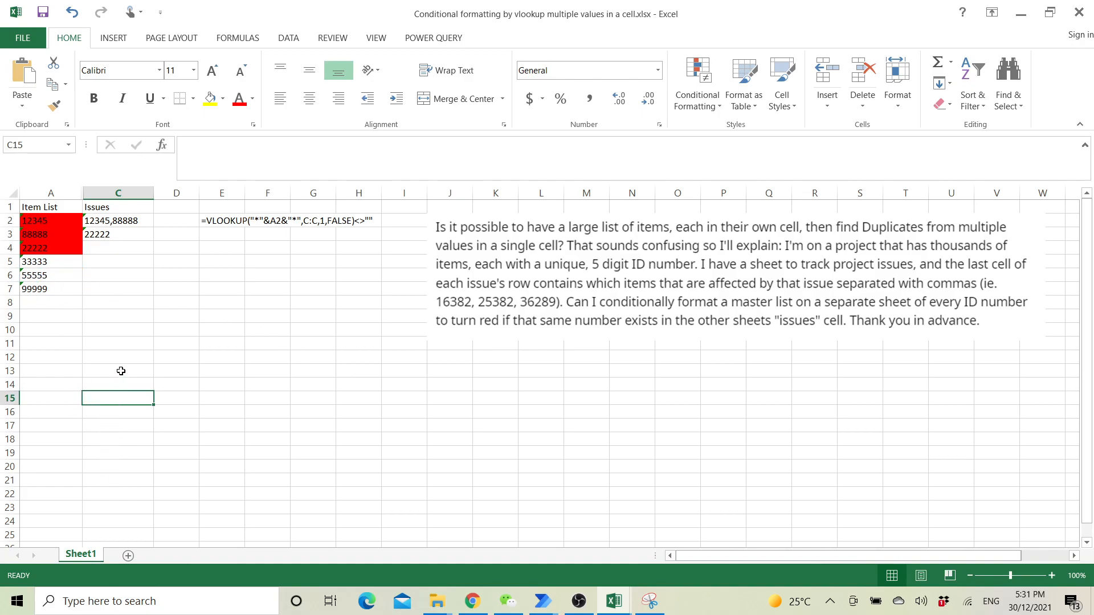
Step: Enter 33333,55555 in C13 as text with a leading apostrophe so both items turn red
click(117, 371)
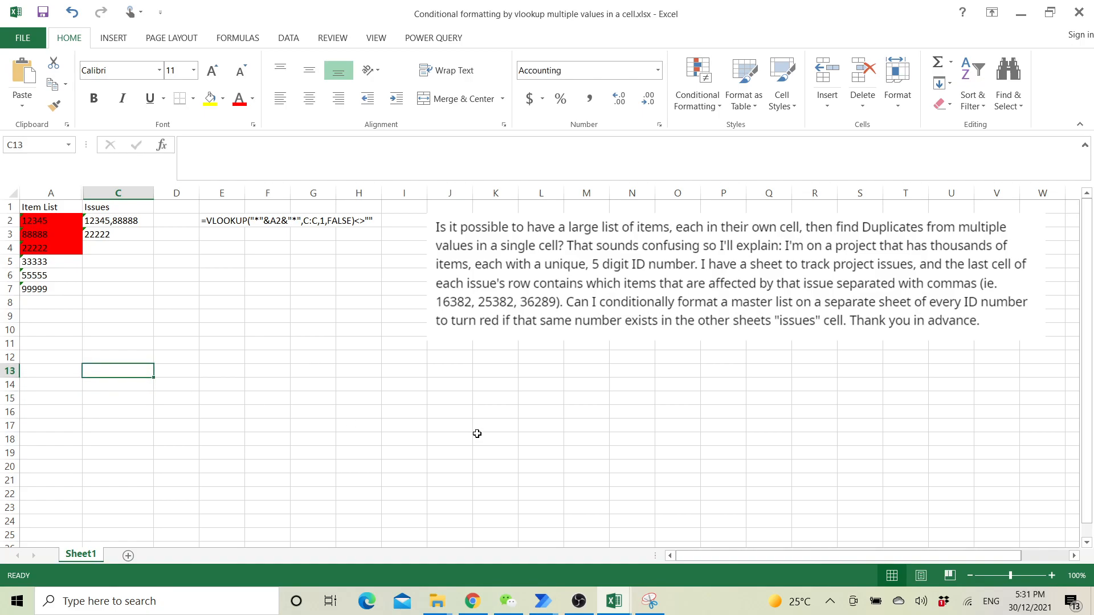
text(33333)
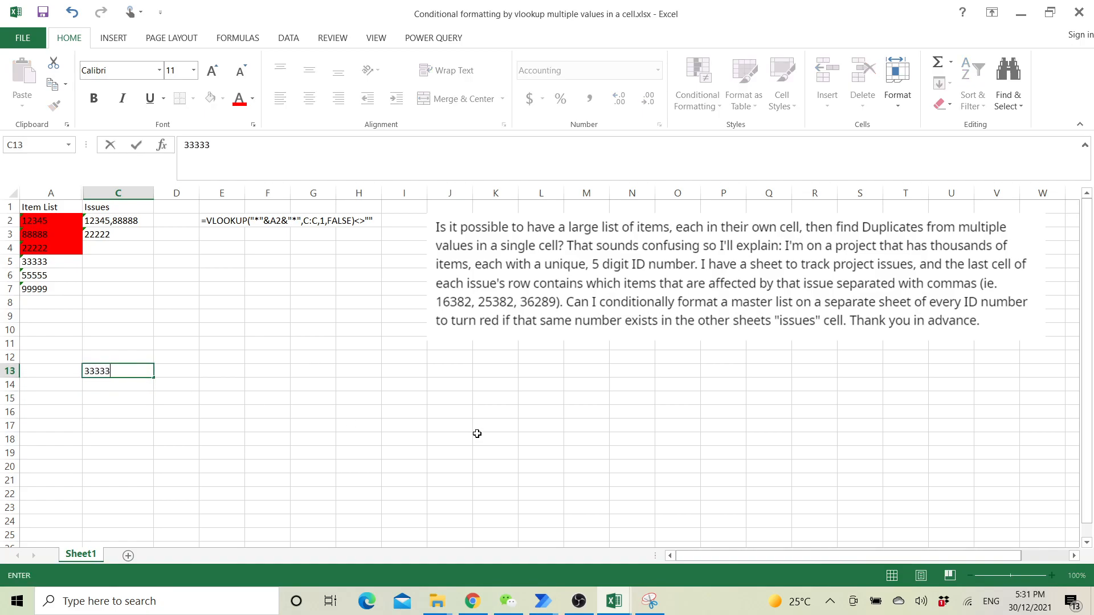
text(,)
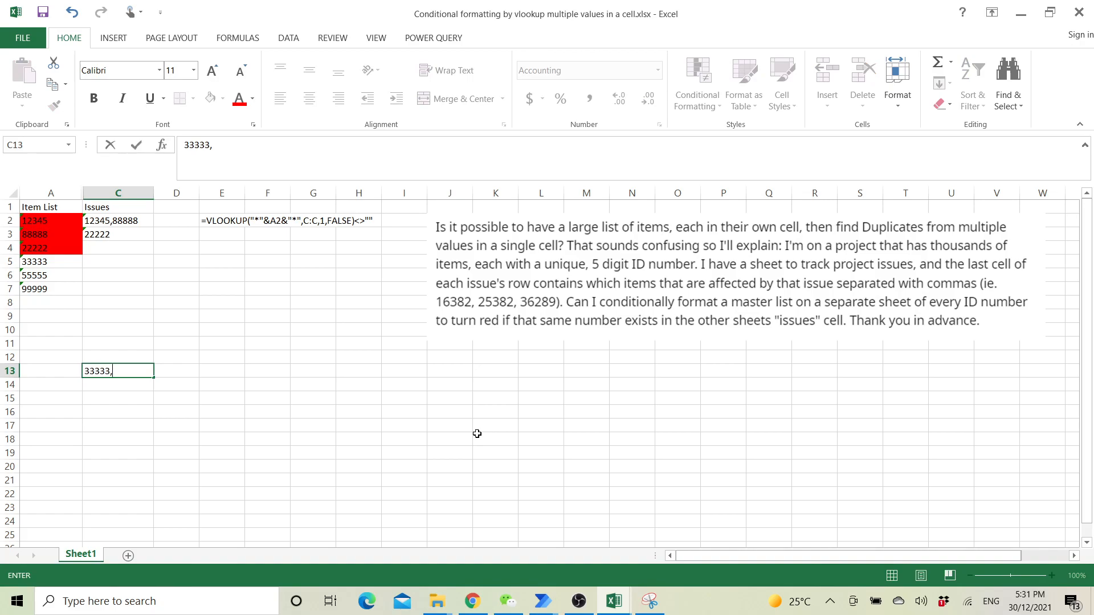
text(555555.00)
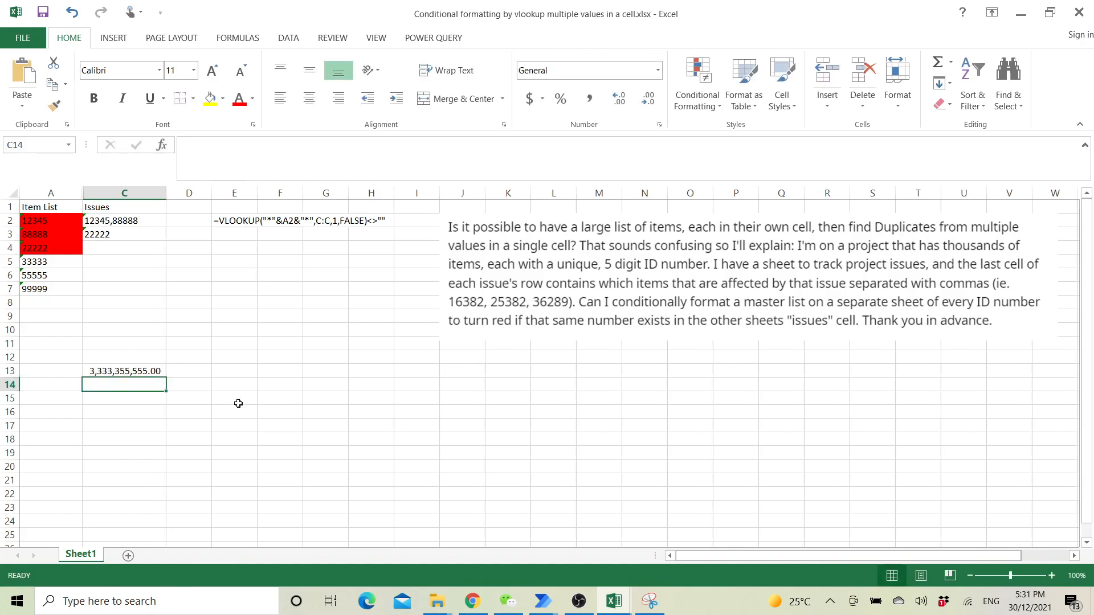
double_click(124, 371)
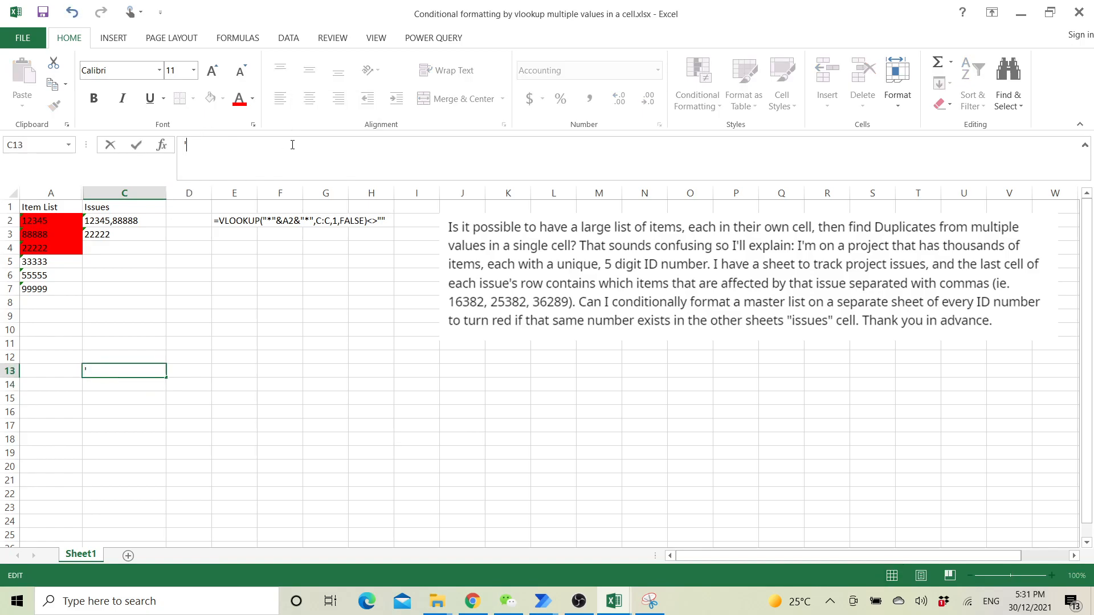
text('33333)
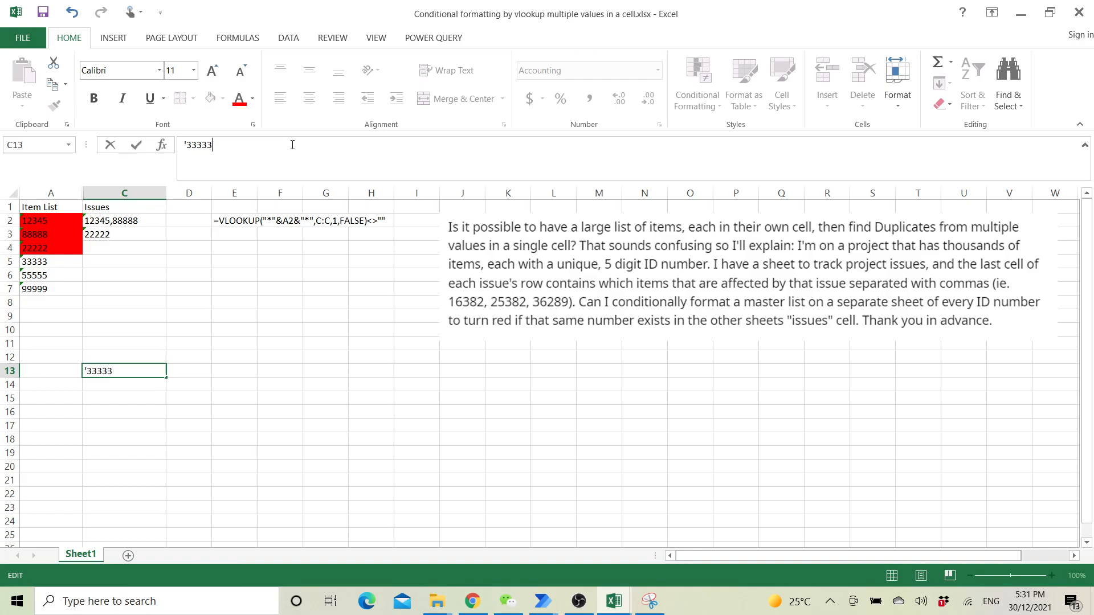
text(,55555)
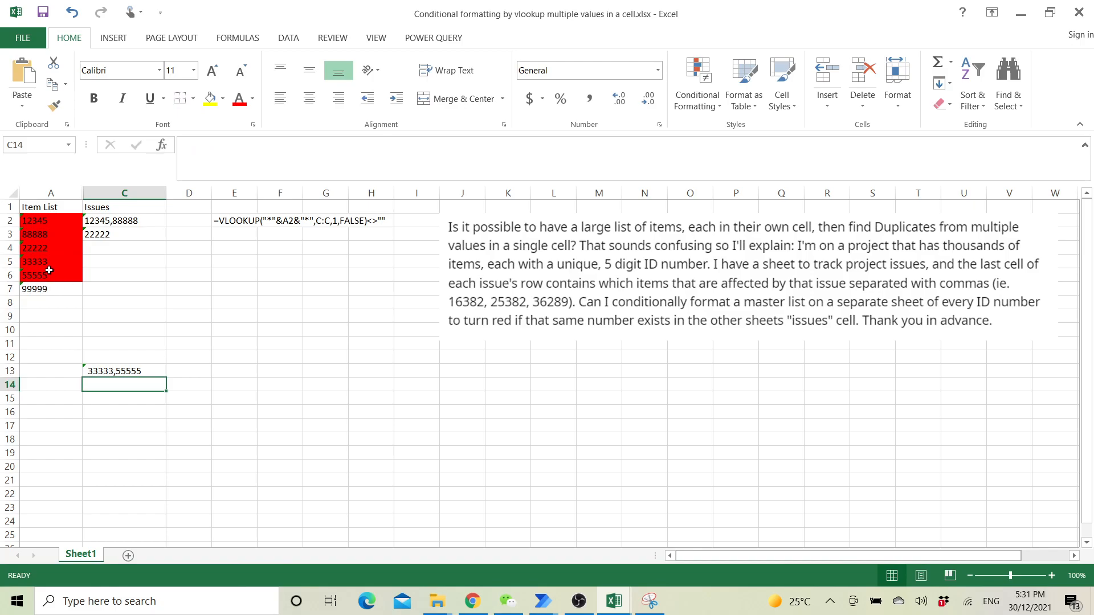
click(70, 12)
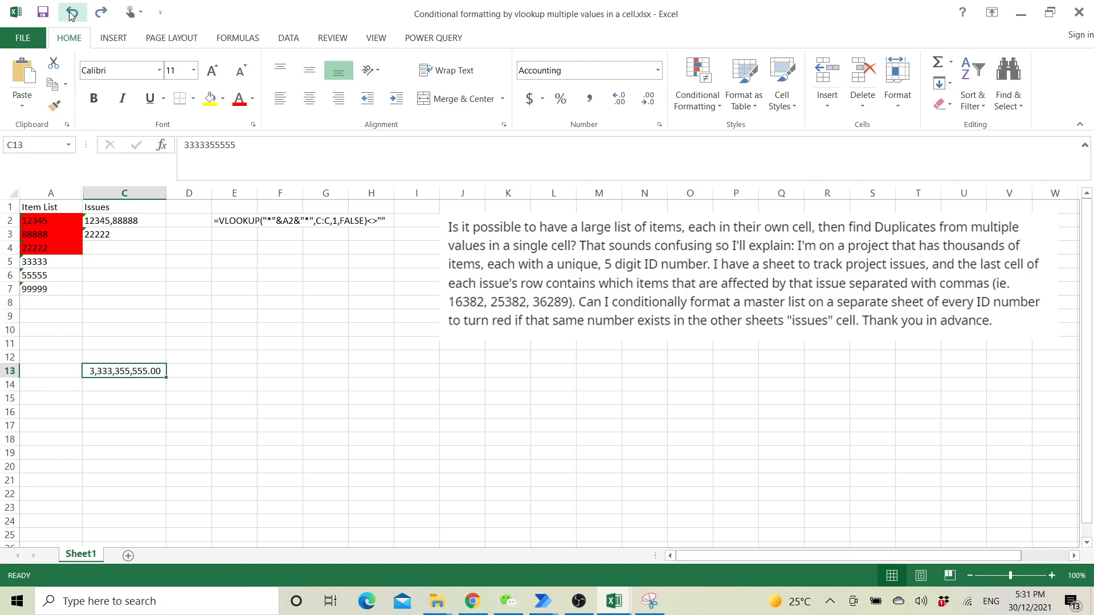
click(71, 13)
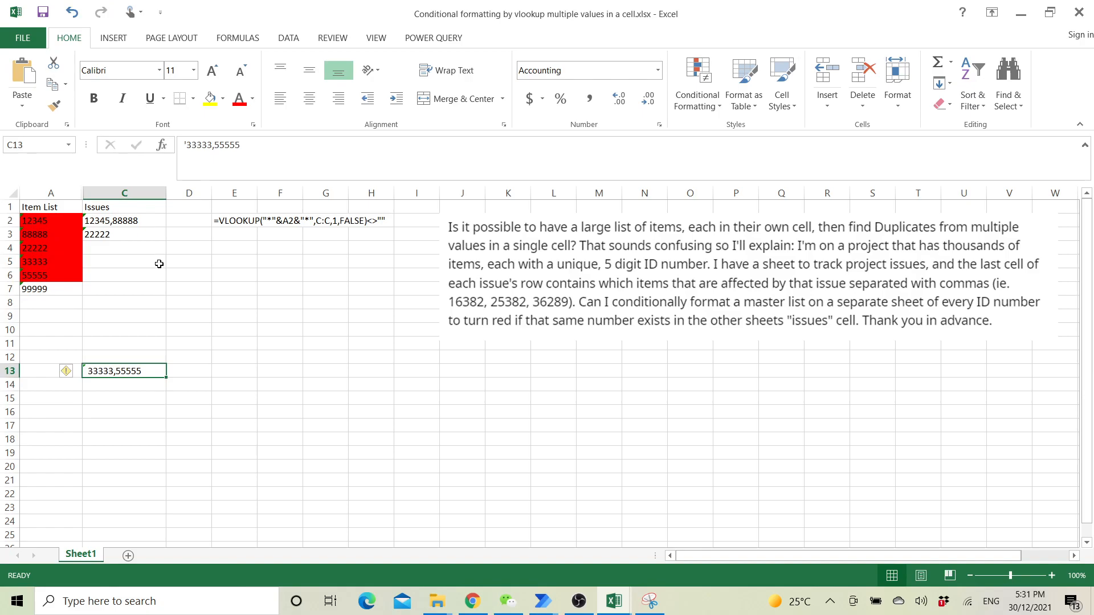
mouse_move(177, 283)
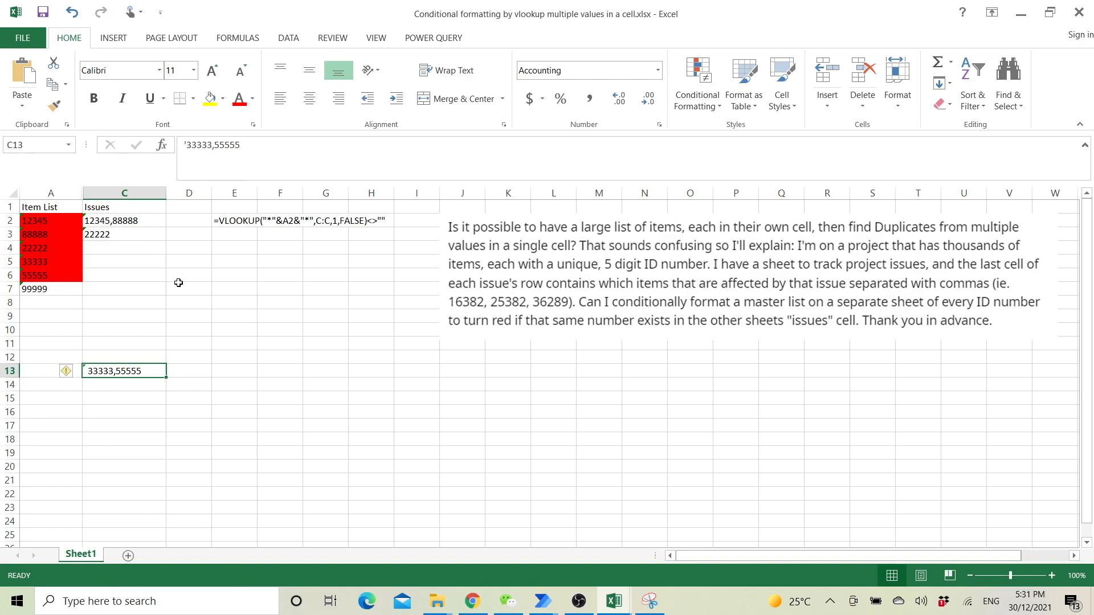
mouse_move(181, 271)
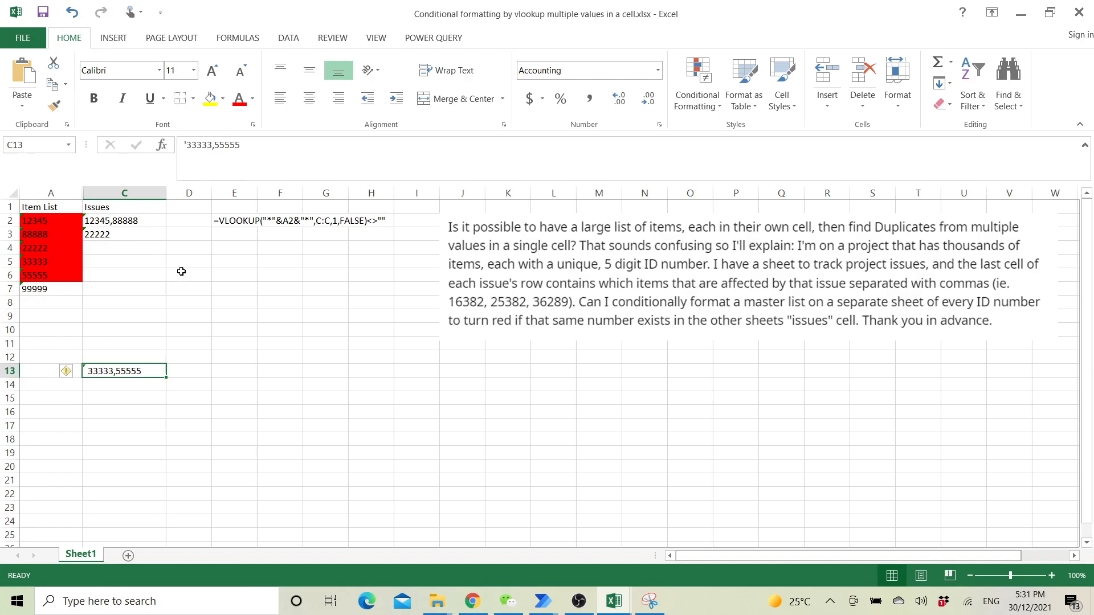
mouse_move(192, 302)
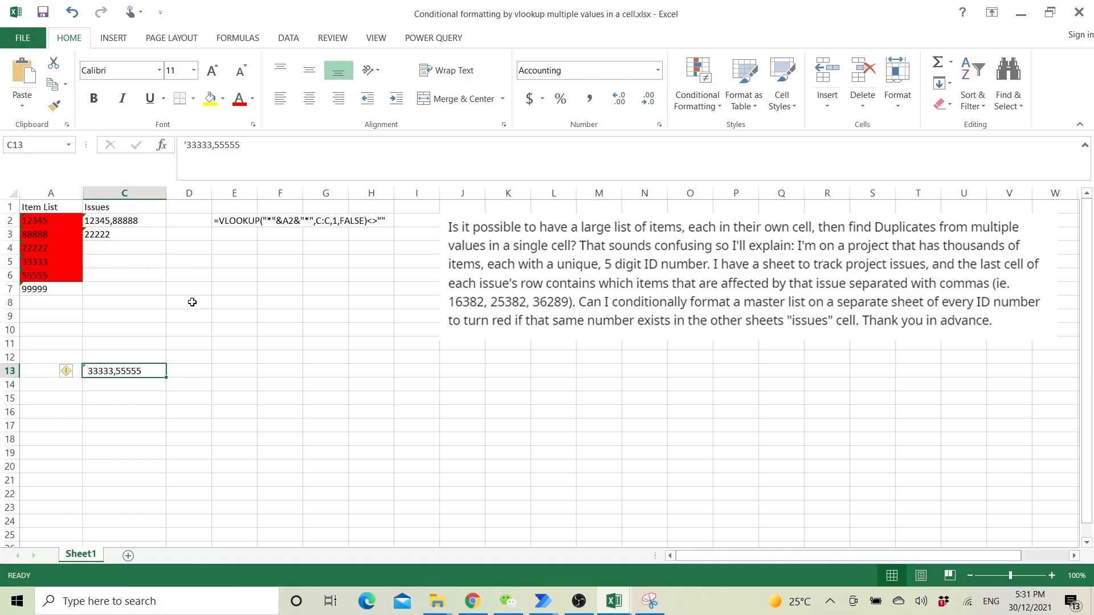
mouse_move(187, 292)
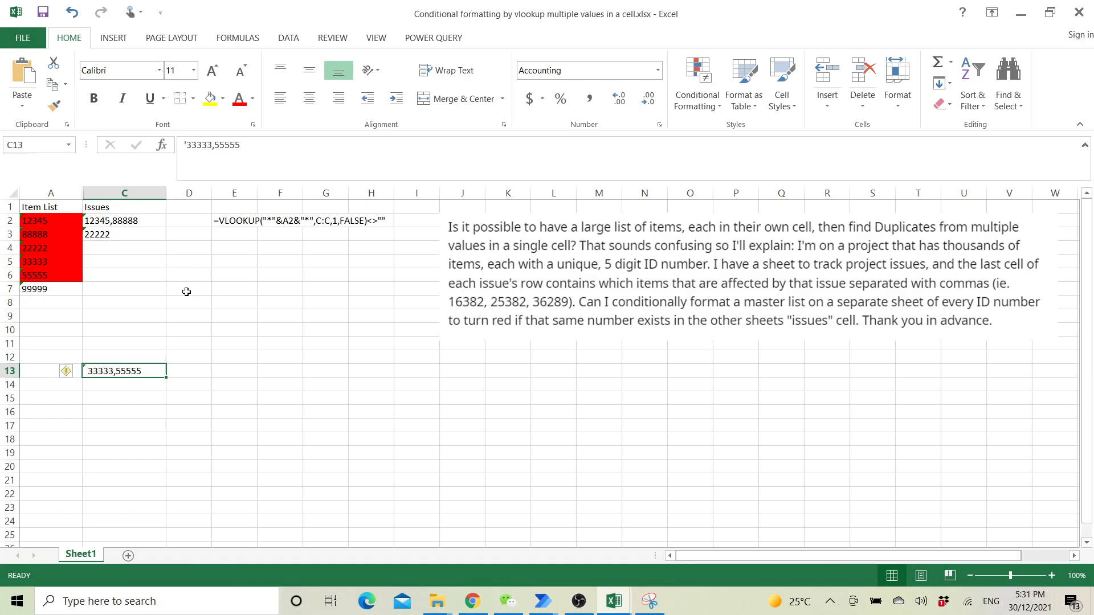